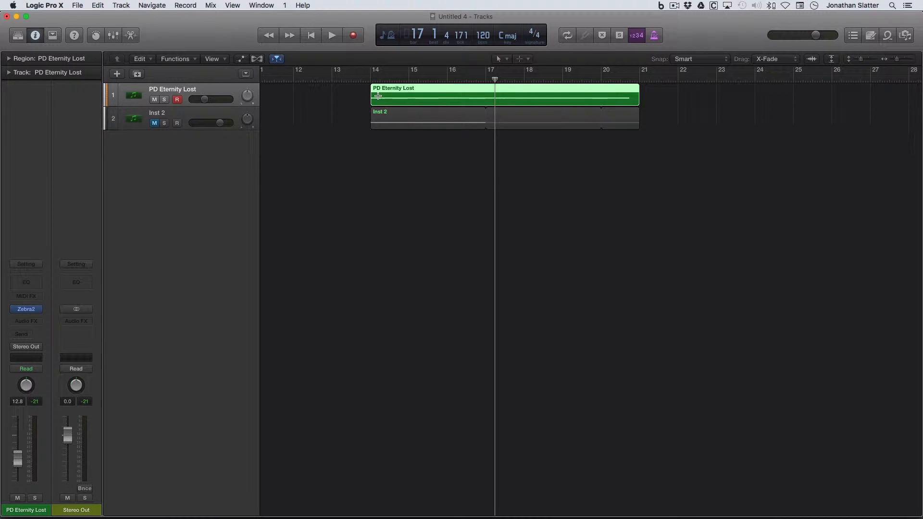
Step: Play and stop the project several times from the start and partway through the regions
click(331, 35)
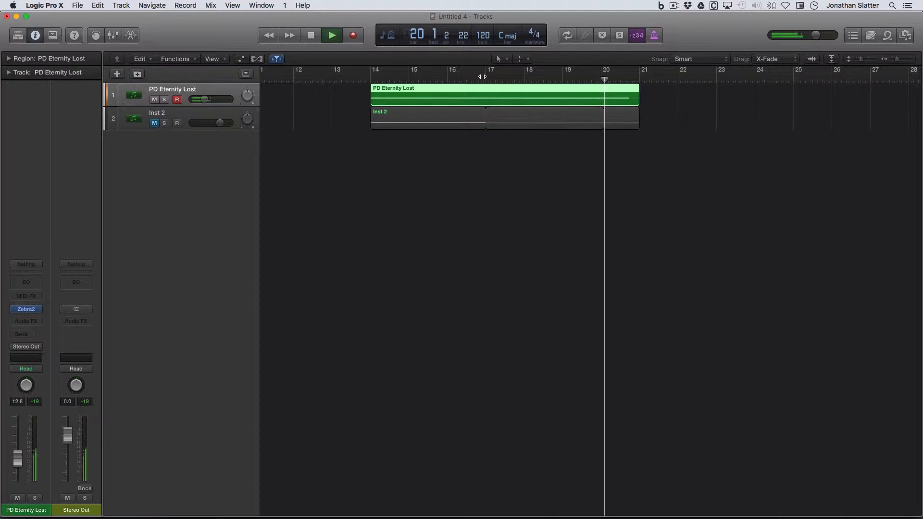
click(332, 35)
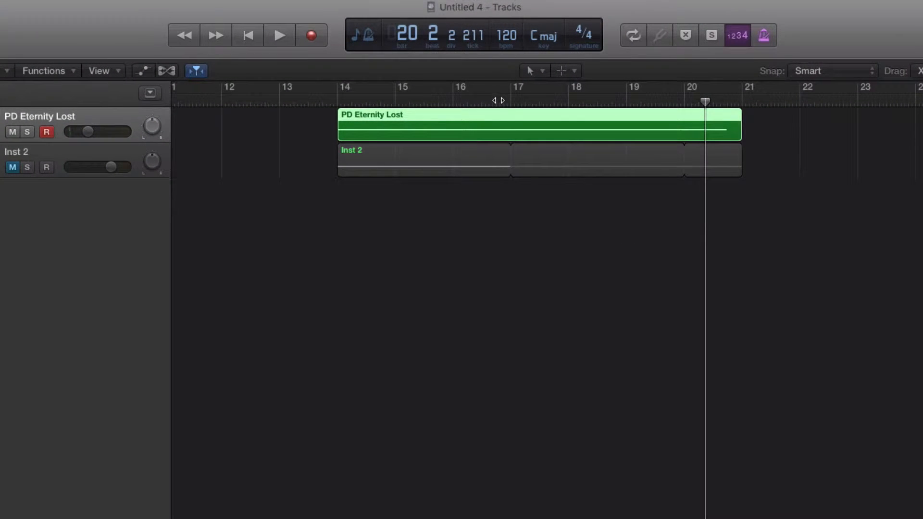
click(279, 35)
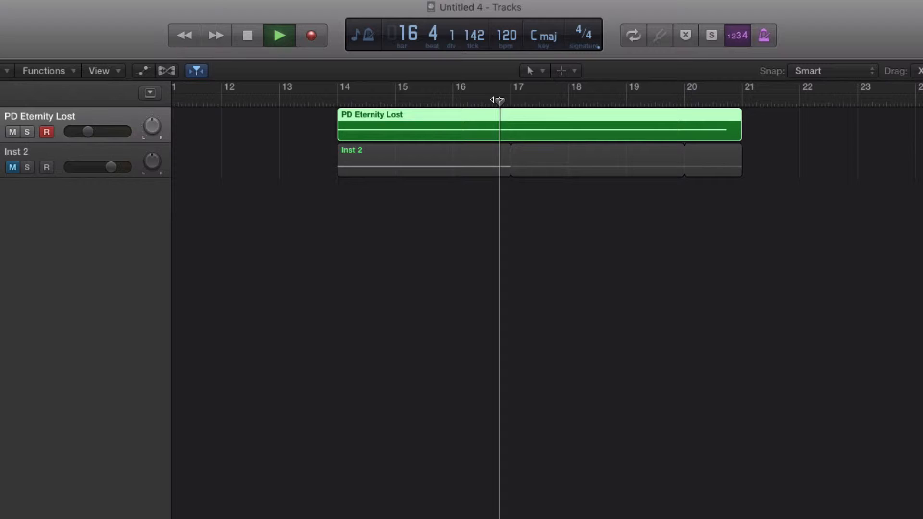
click(557, 100)
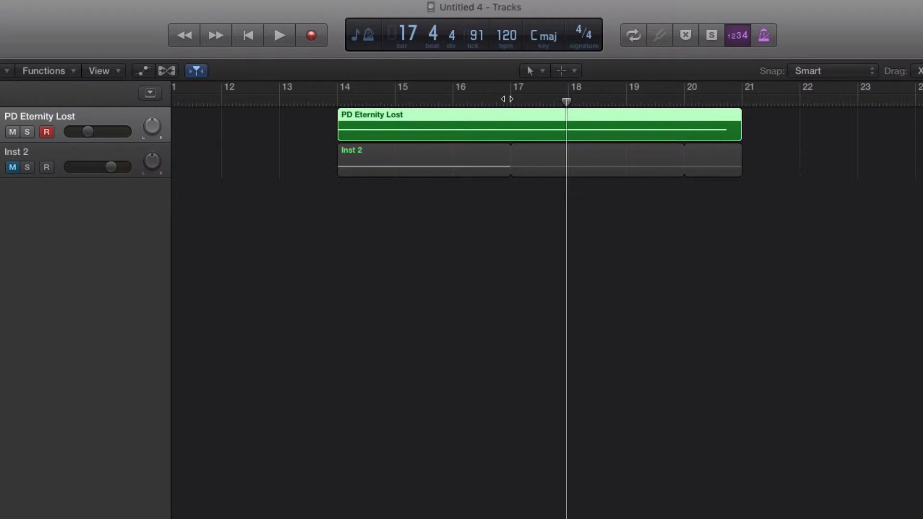
click(279, 35)
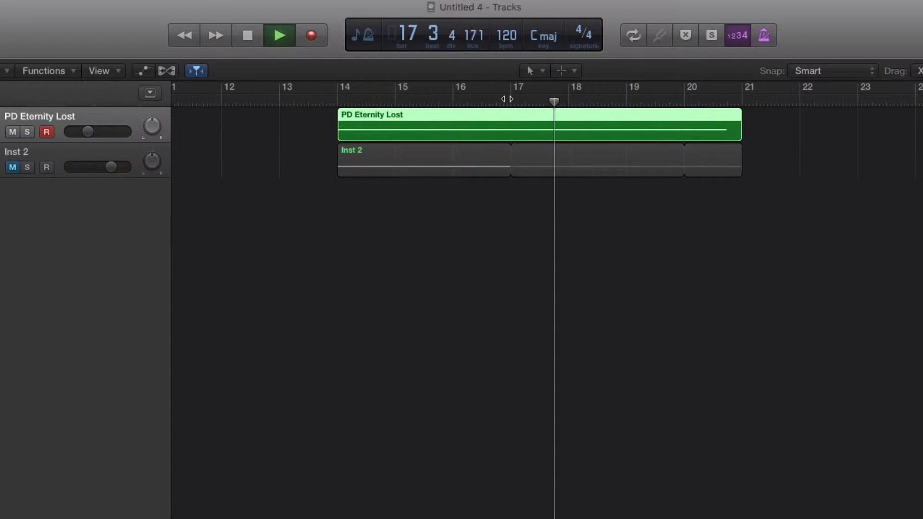
click(278, 35)
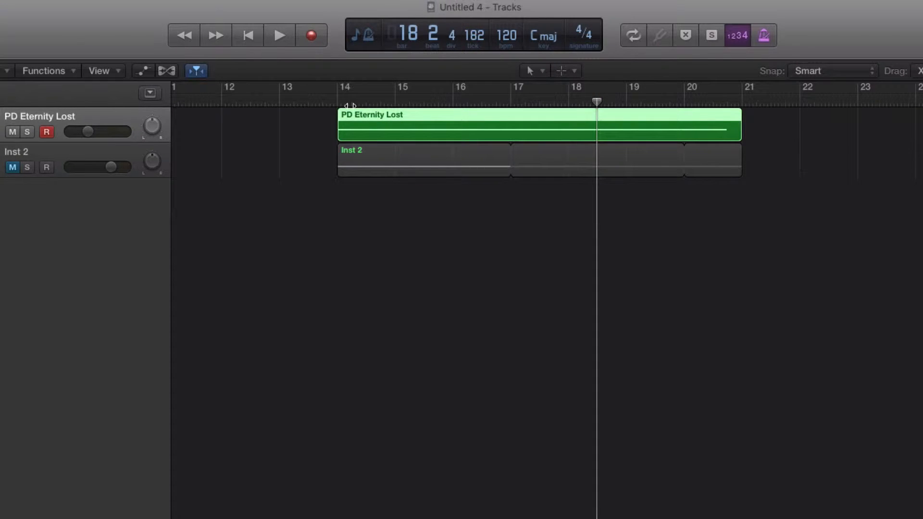
click(278, 35)
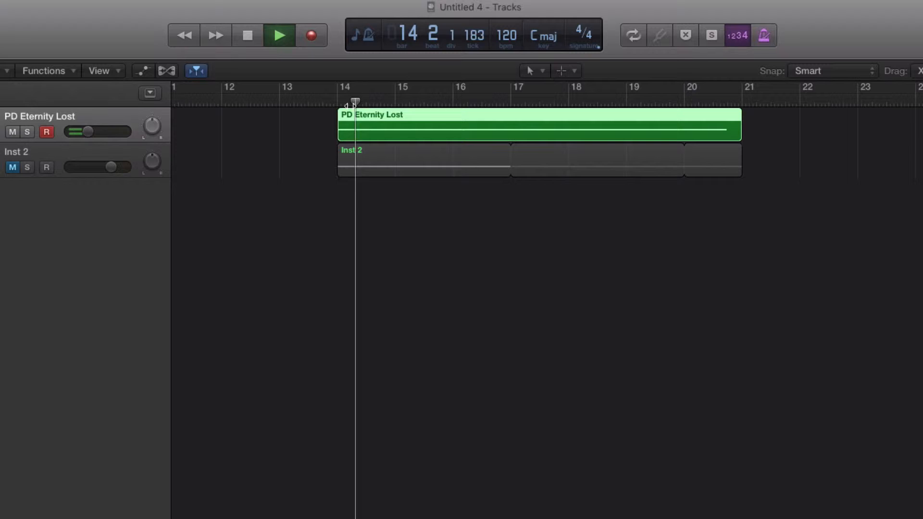
click(279, 35)
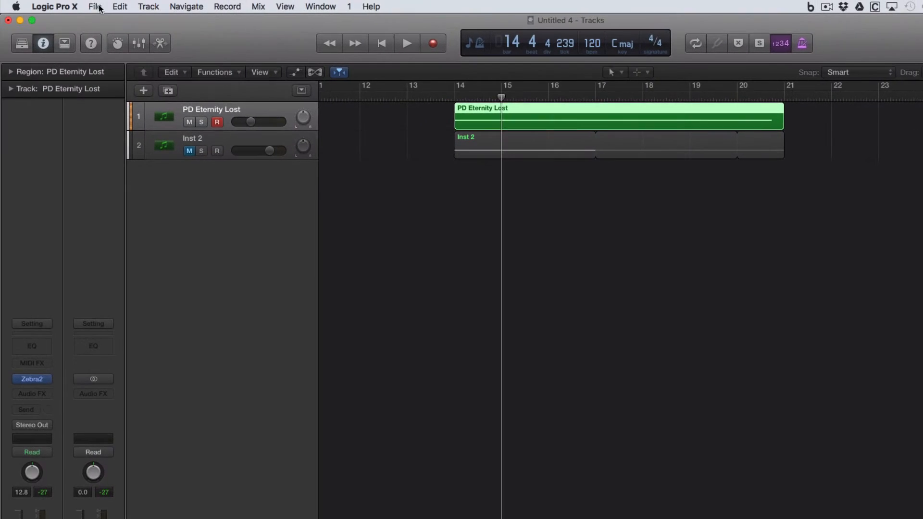
Step: Enable note chasing under Project Settings > MIDI > Chase
click(94, 6)
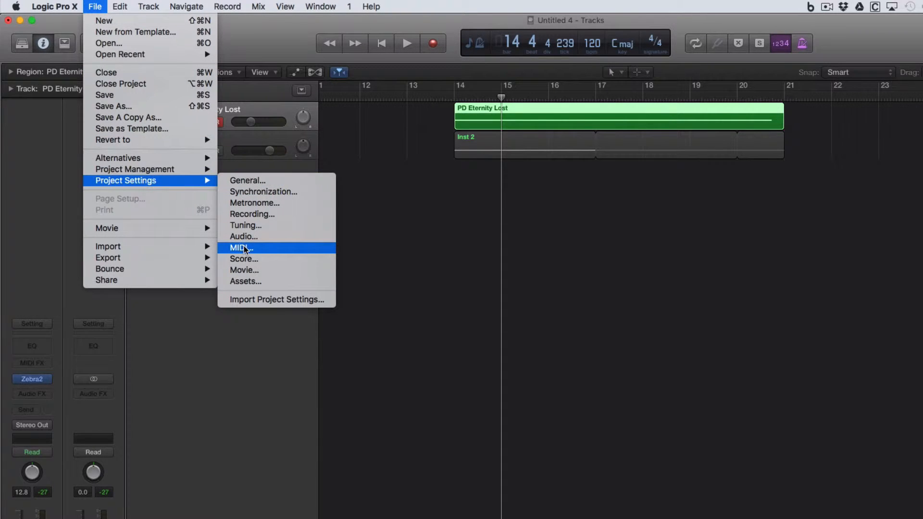
click(239, 247)
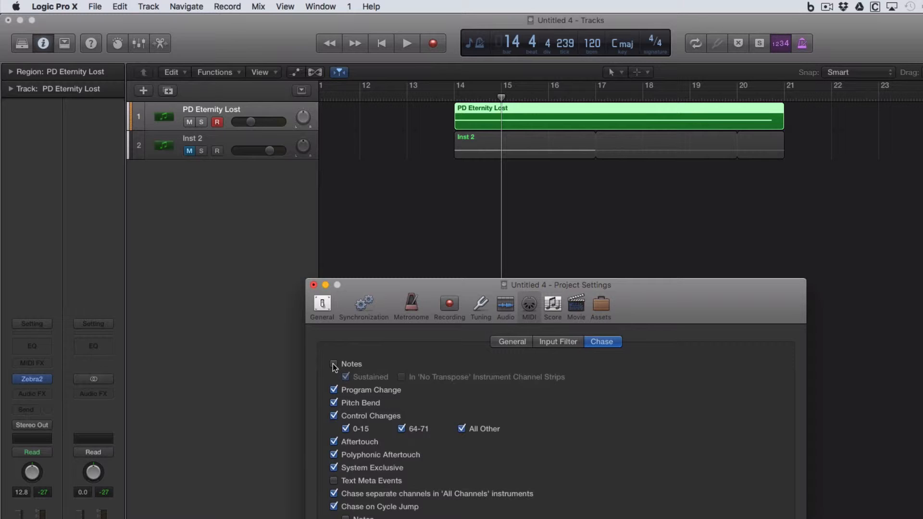
click(335, 364)
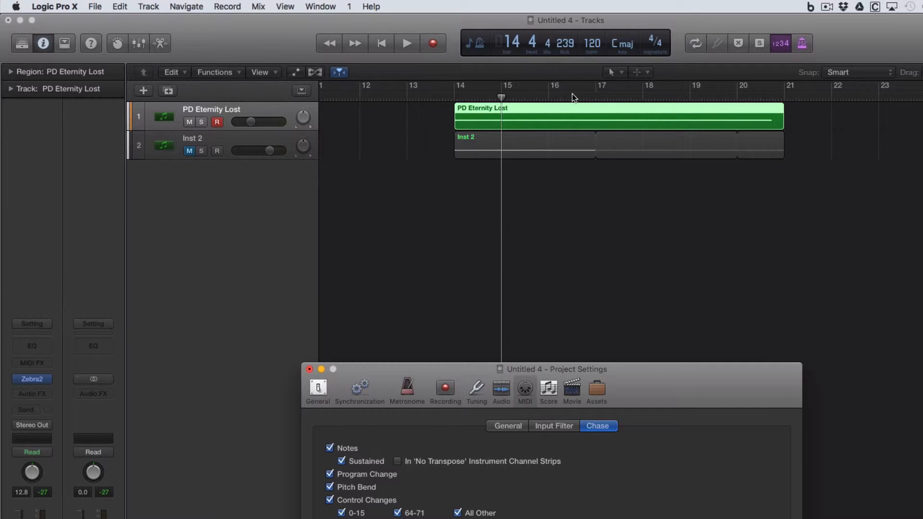
mouse_move(584, 98)
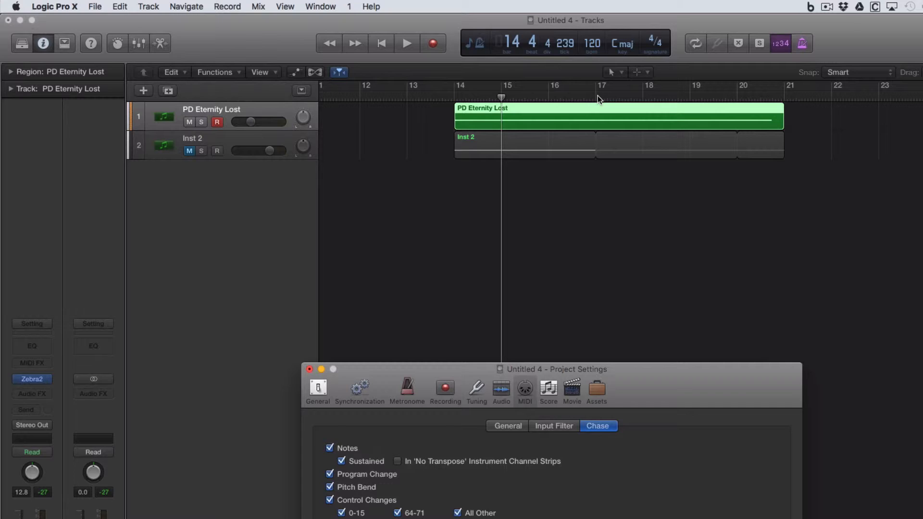
mouse_move(594, 98)
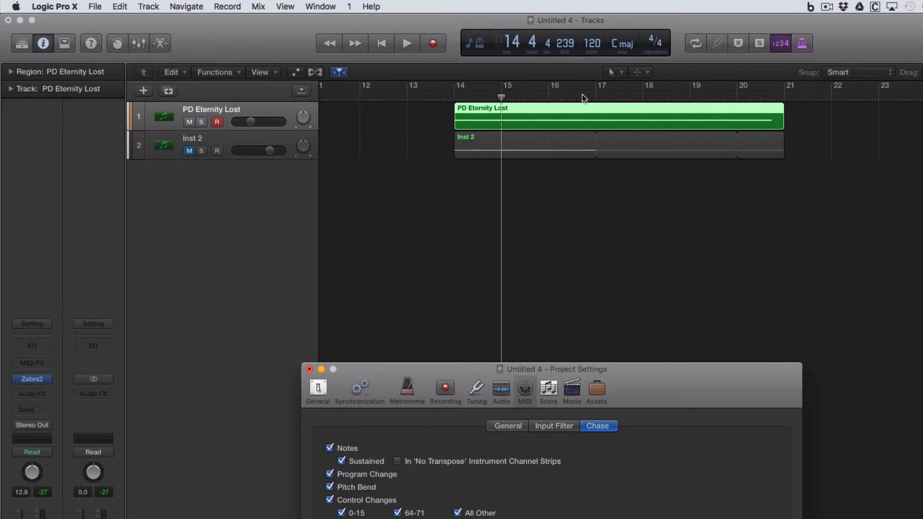
click(407, 43)
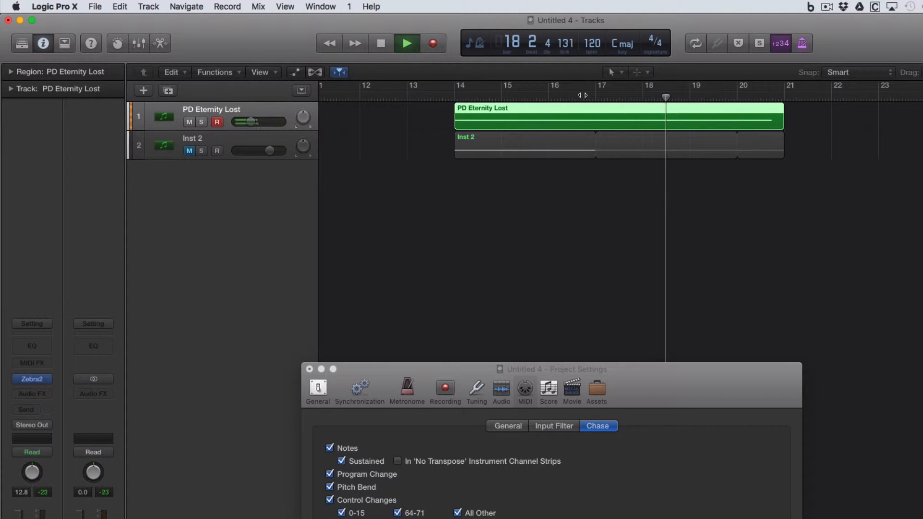
click(407, 43)
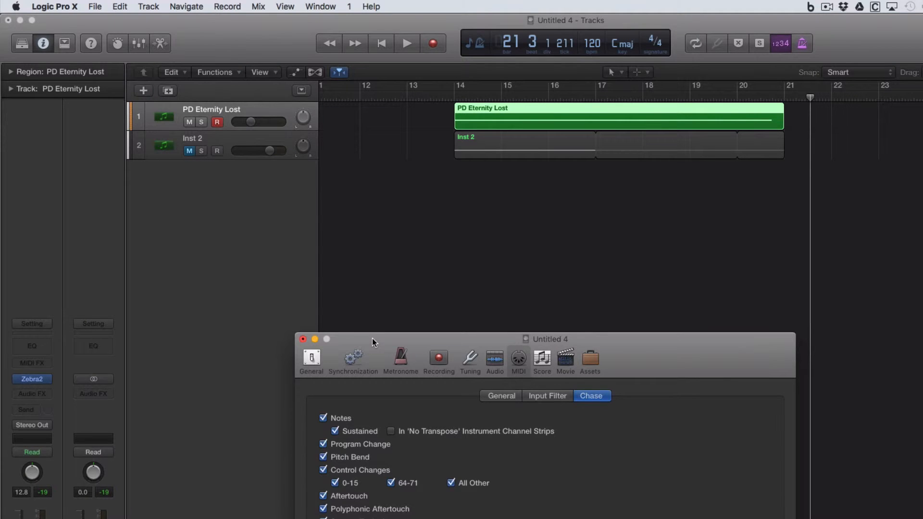
mouse_move(206, 140)
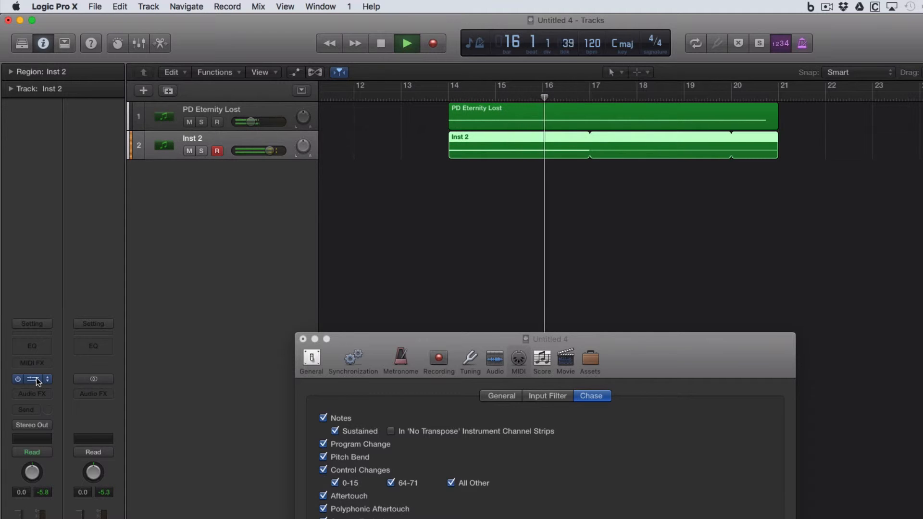
Step: Play the project from mid-region while working on the Inst 2 Kontakt 5 track
click(407, 43)
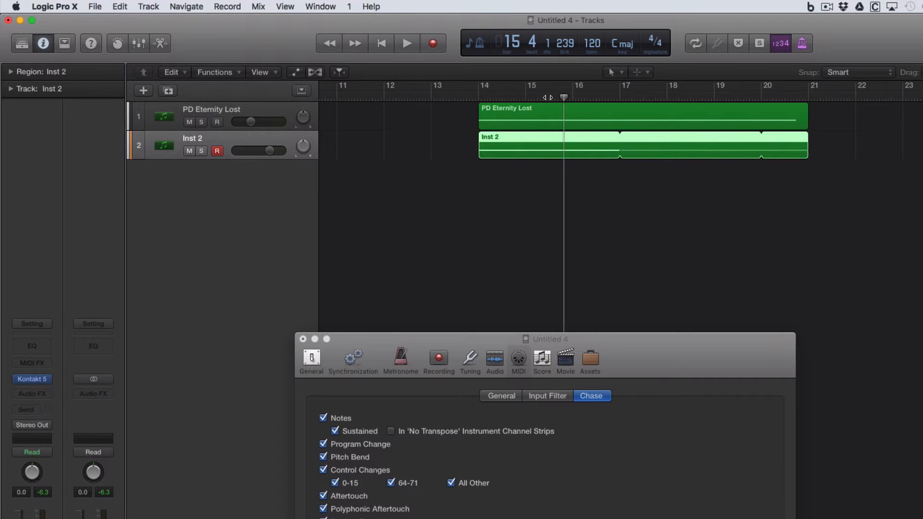
mouse_move(526, 140)
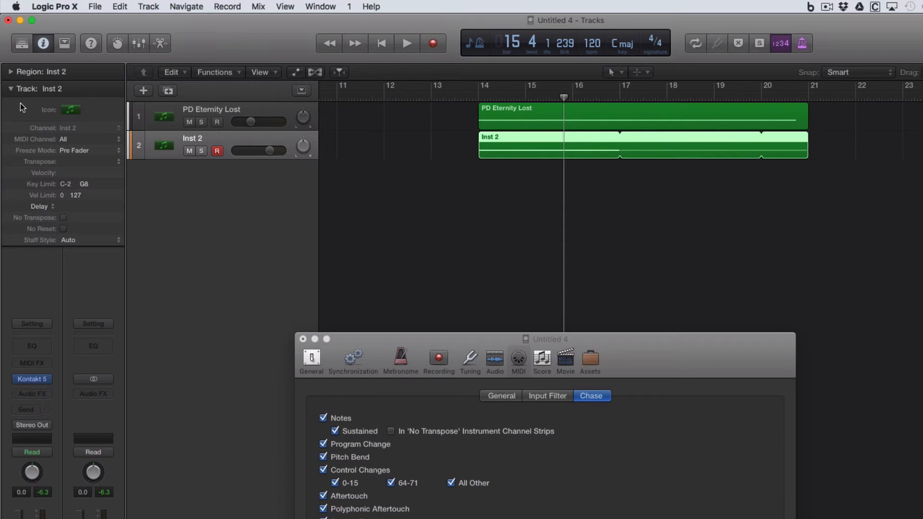
mouse_move(13, 92)
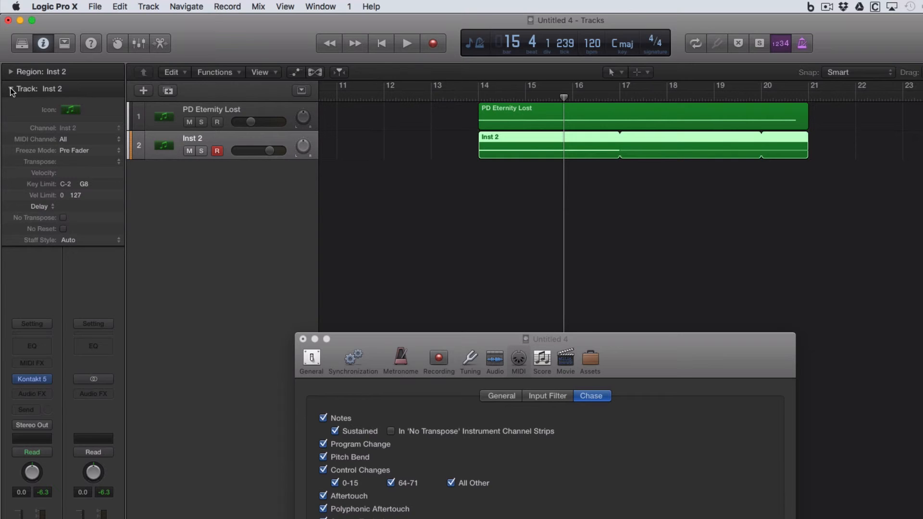
Step: Tick No Transpose in the Inst 2 Track inspector, then play from around bar 15 and stop
click(10, 88)
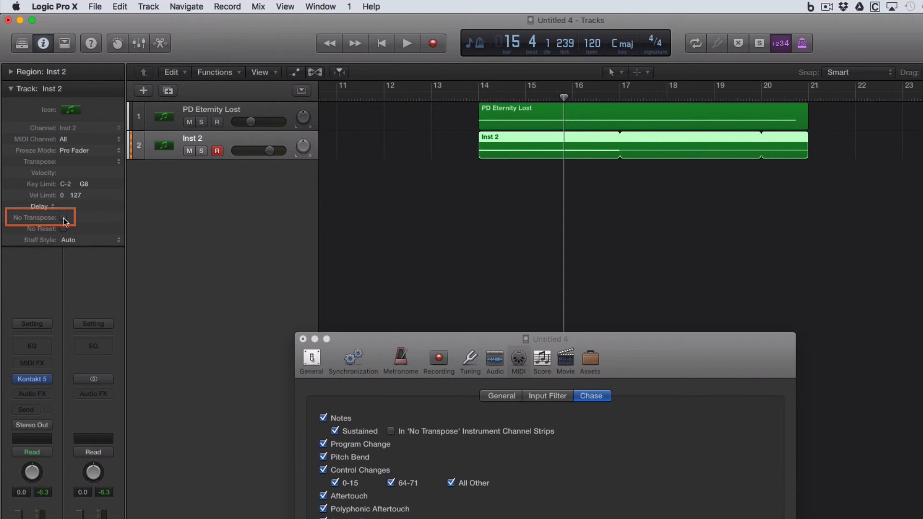
click(63, 218)
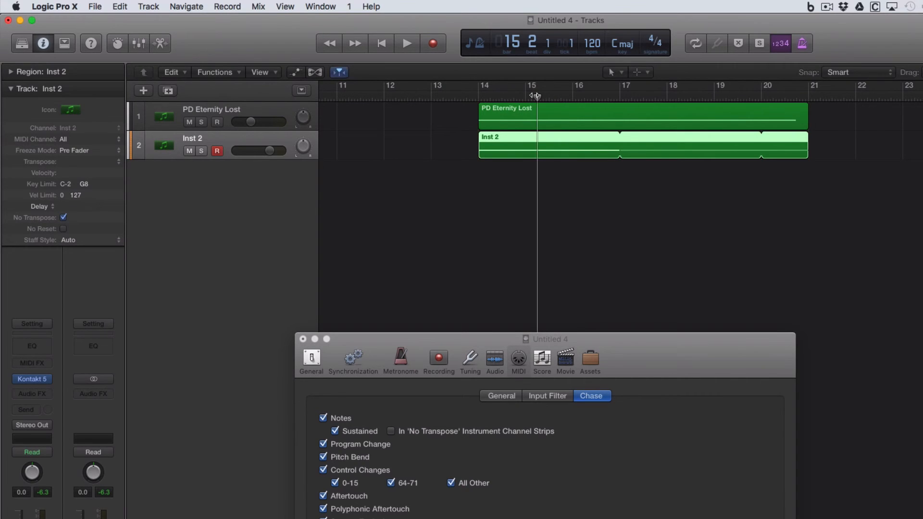
click(407, 43)
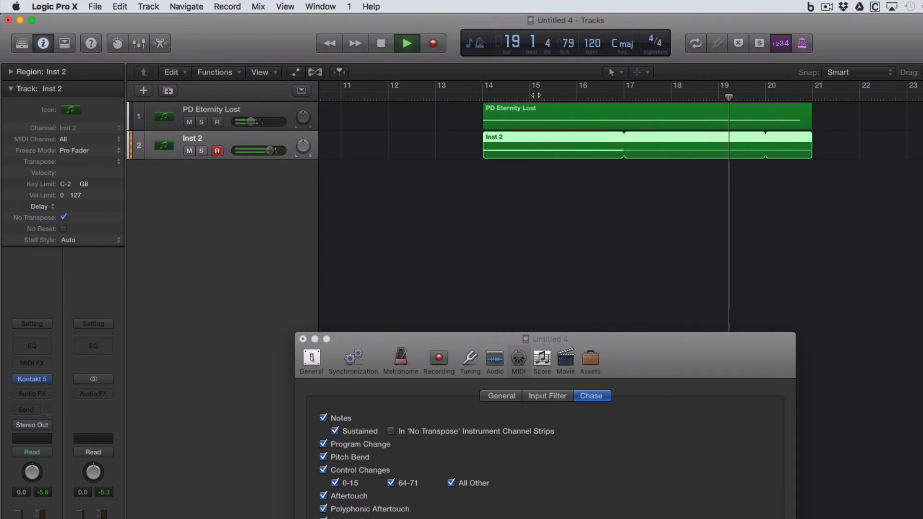
click(406, 44)
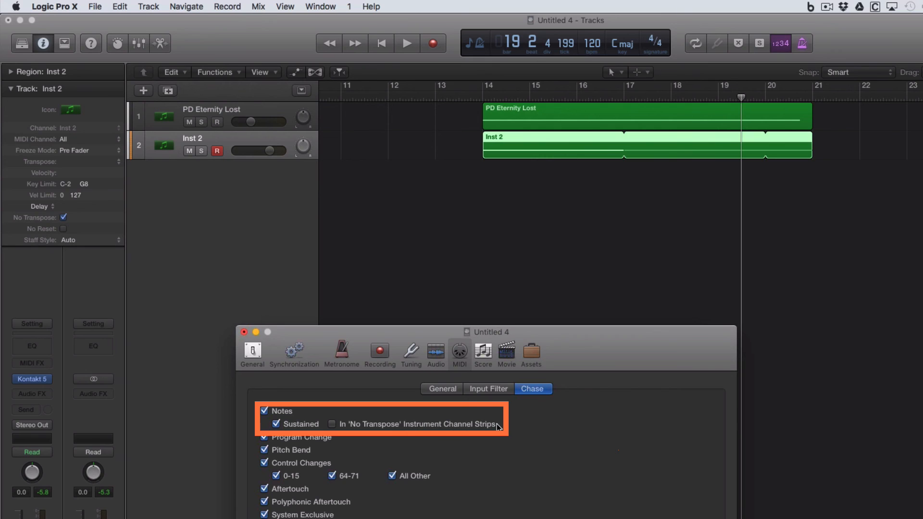
mouse_move(347, 432)
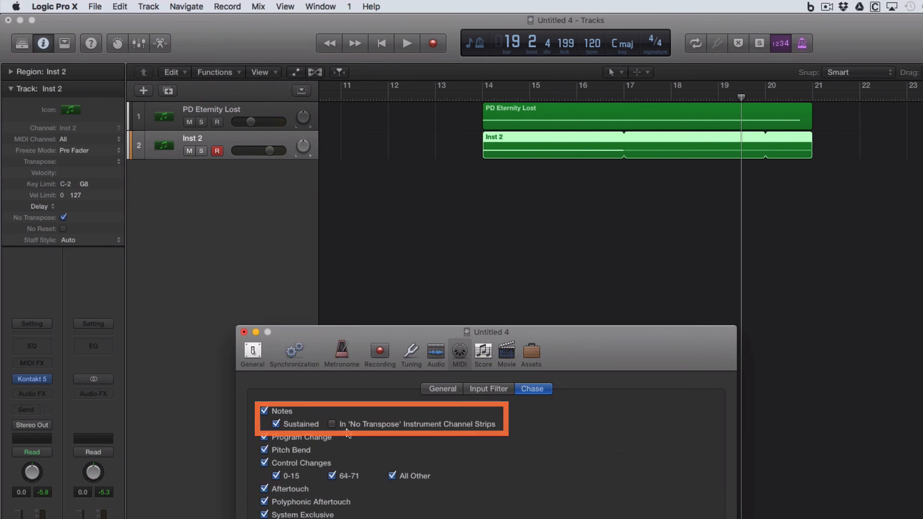